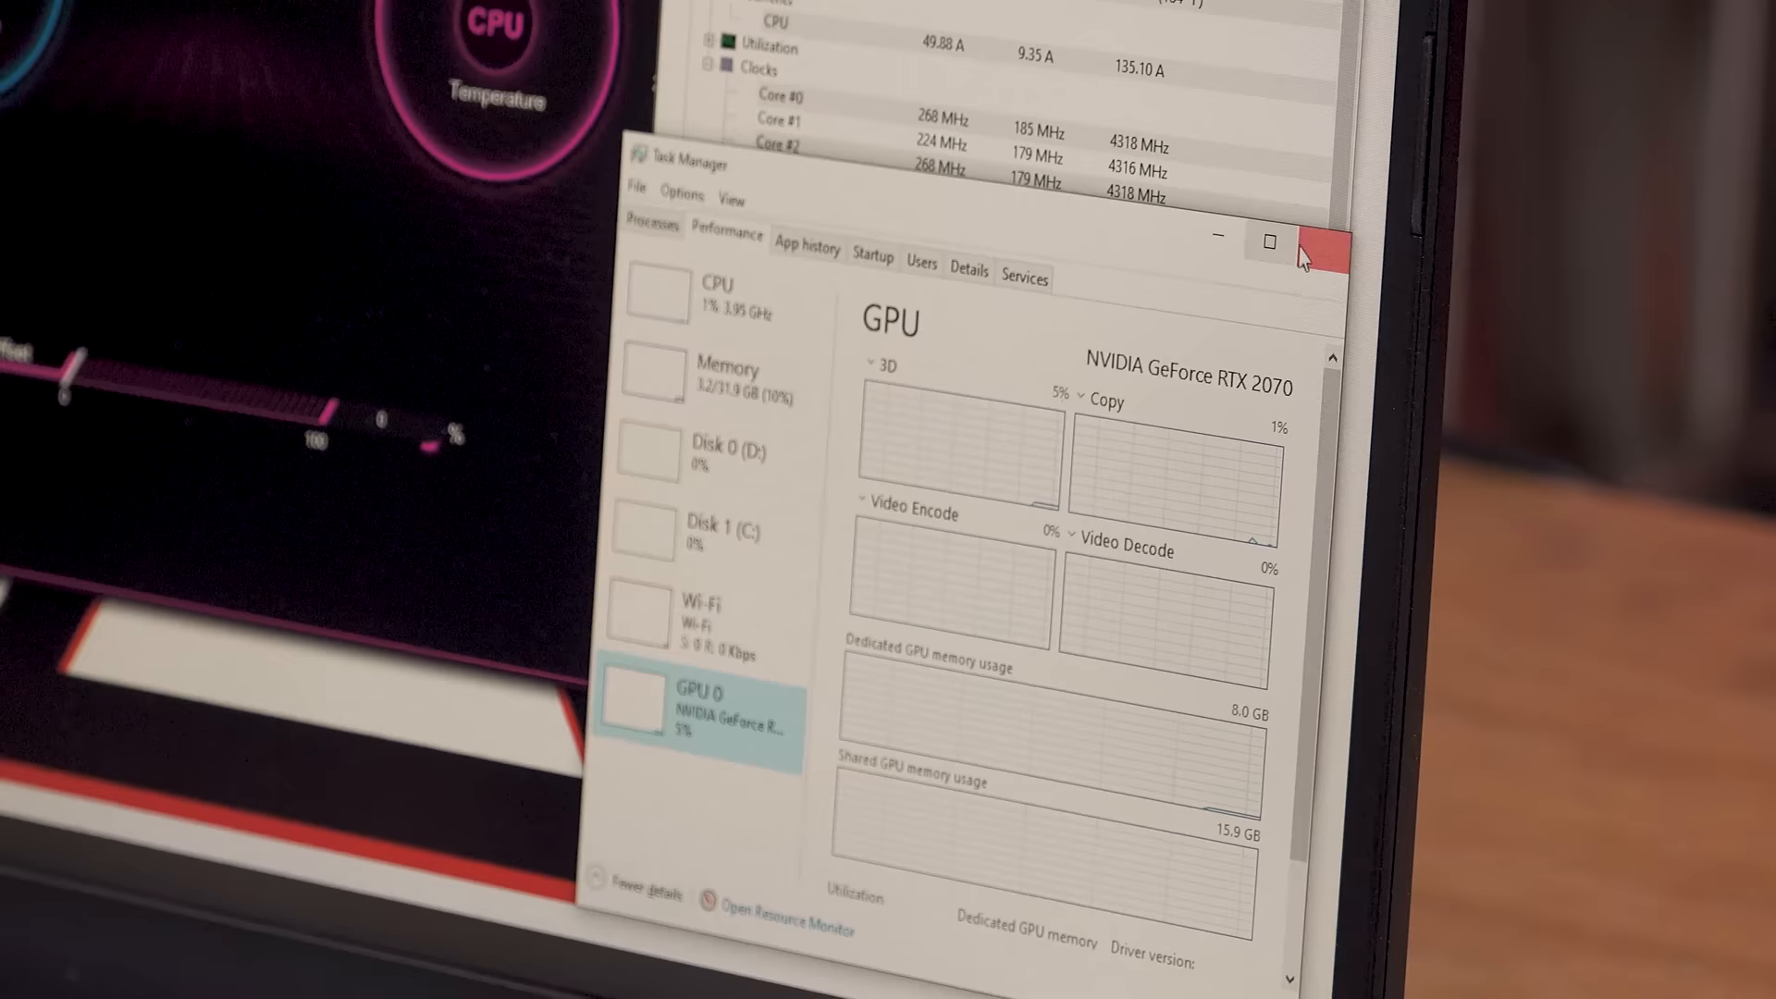
# Close Task Manager after the RTX 2070 GPU check, exposing HWMonitor's CPU temperatures and frequencies.
pyautogui.click(1308, 241)
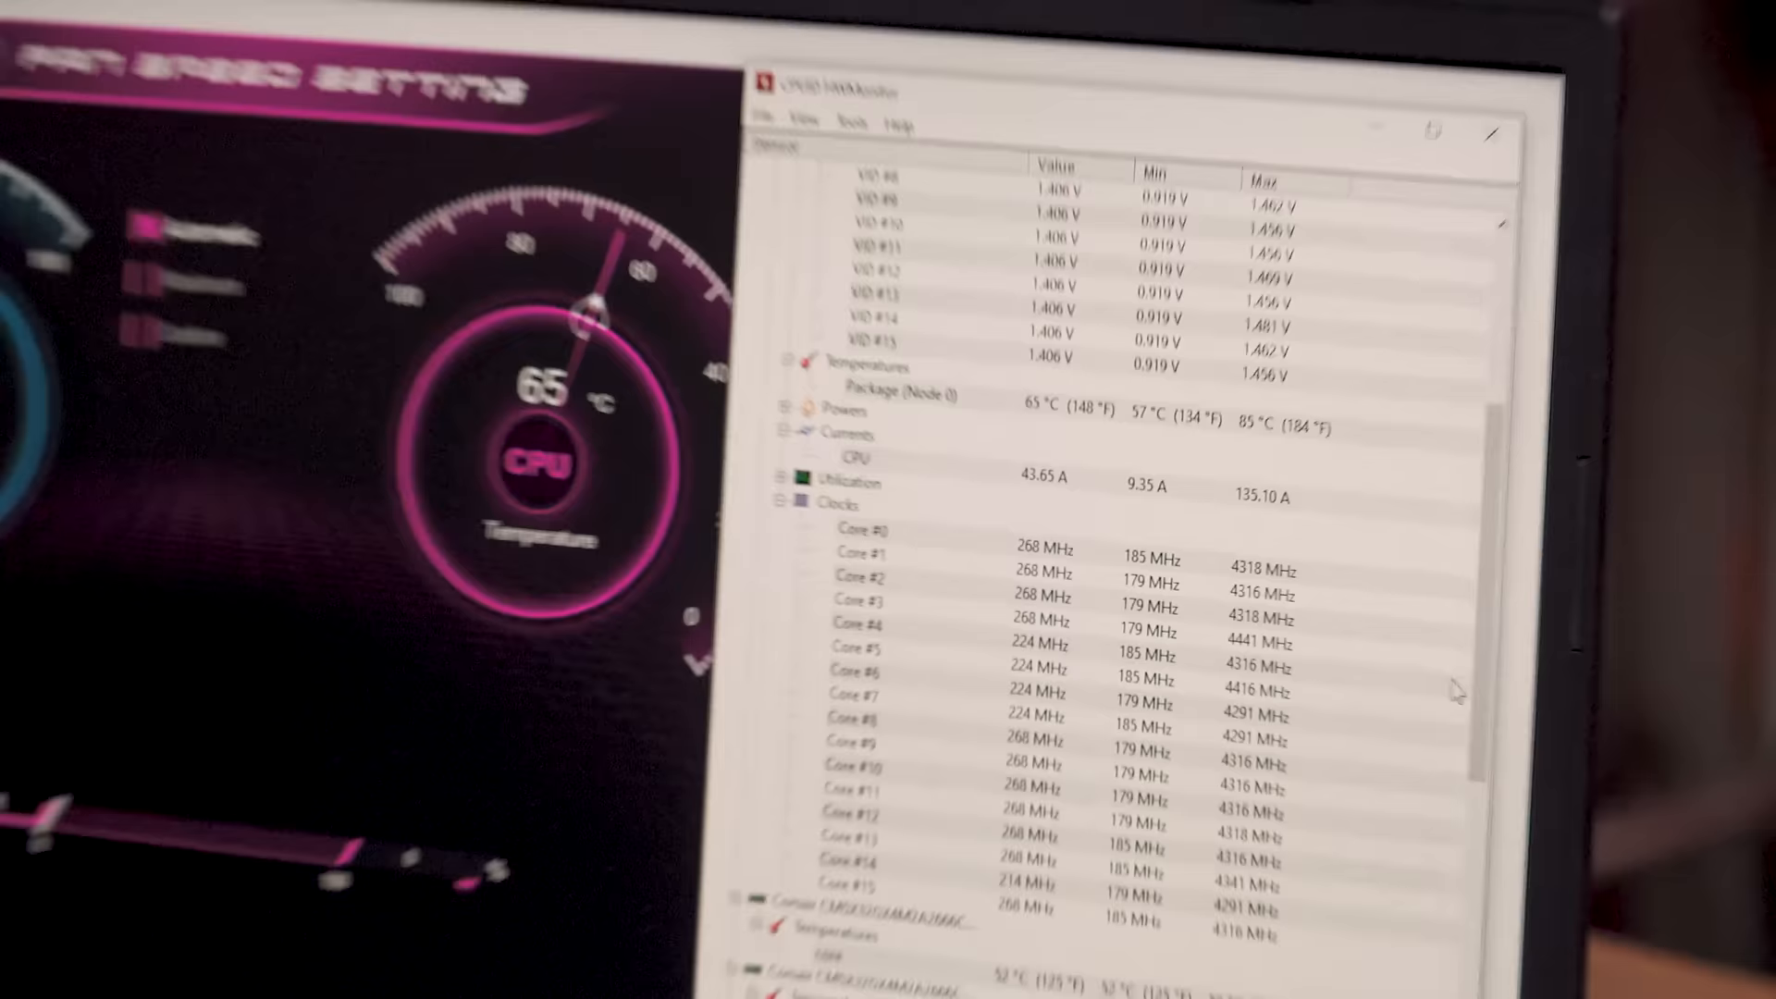